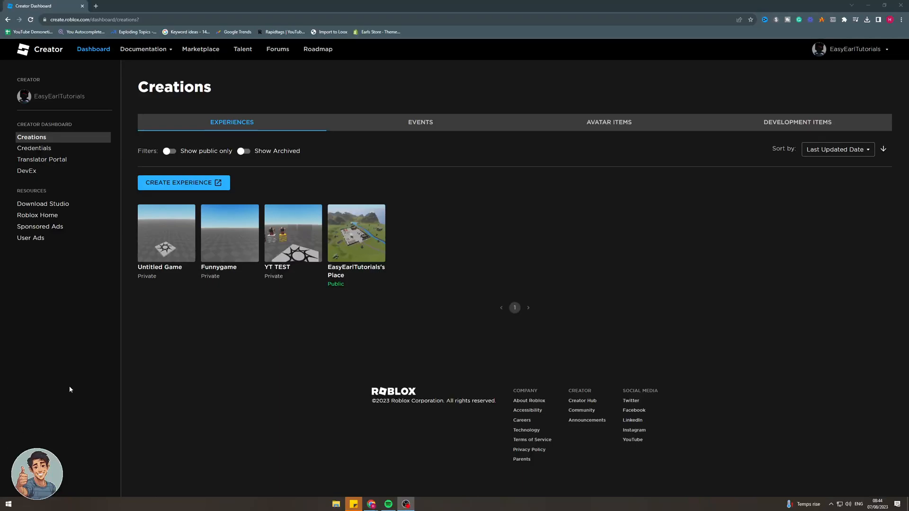
pyautogui.moveTo(585, 214)
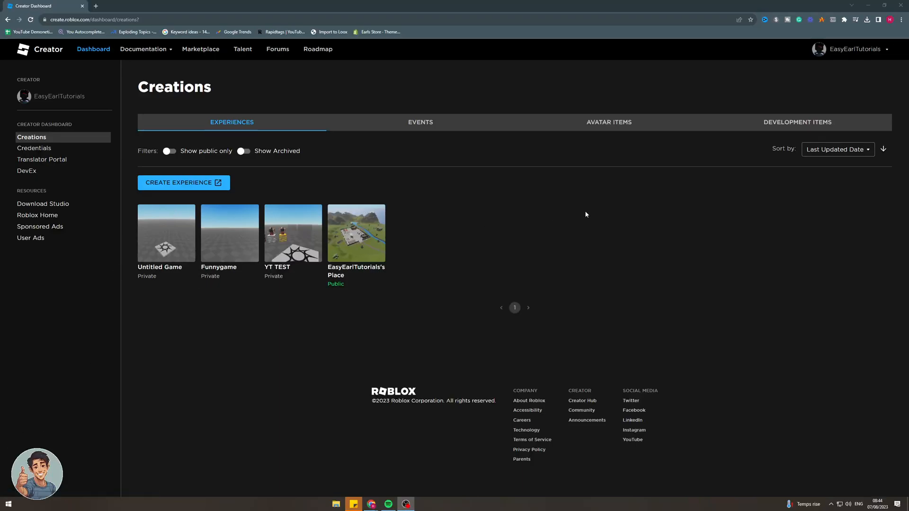
pyautogui.moveTo(553, 201)
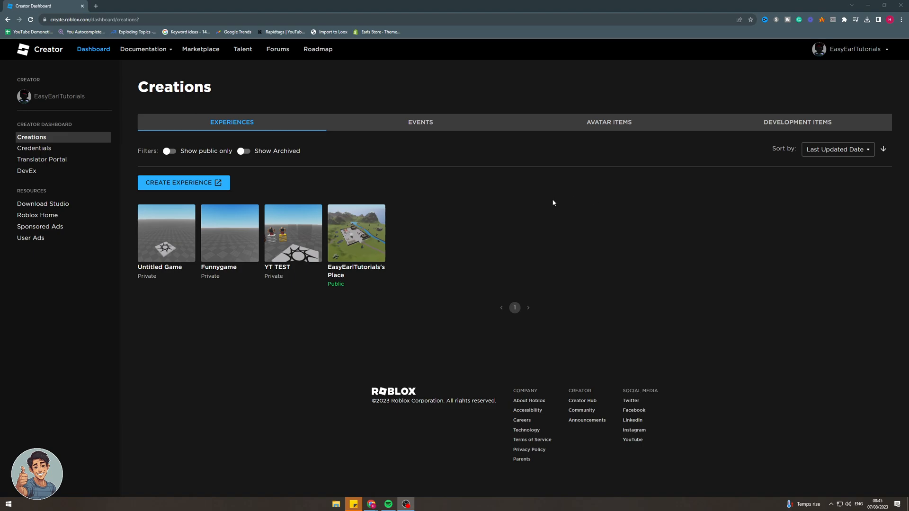
pyautogui.moveTo(406, 198)
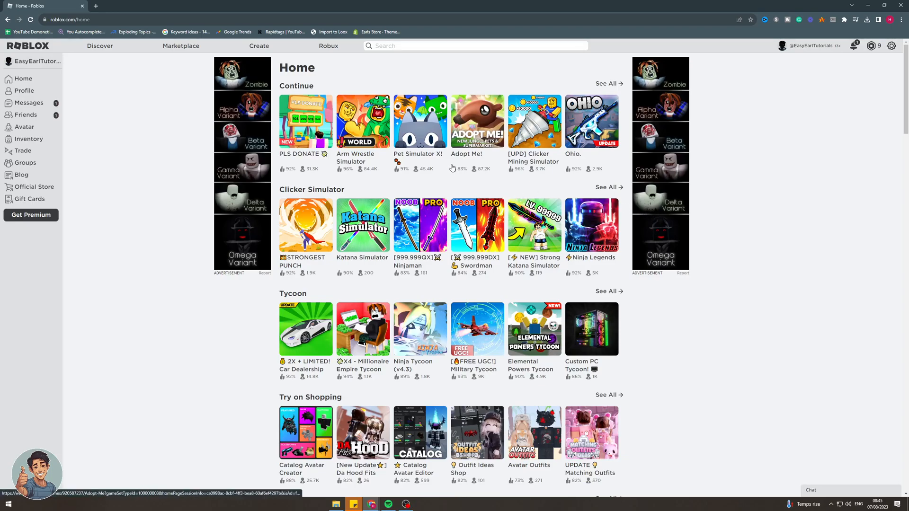
pyautogui.moveTo(243, 124)
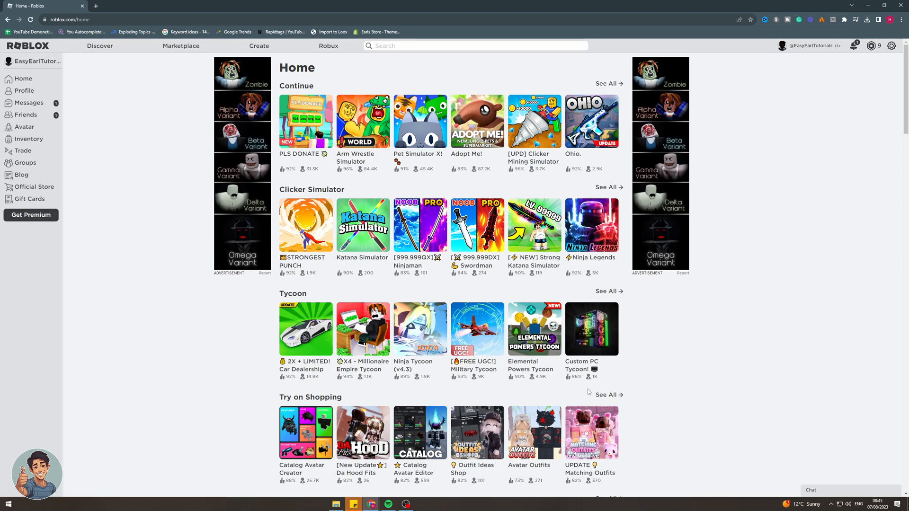
pyautogui.moveTo(652, 333)
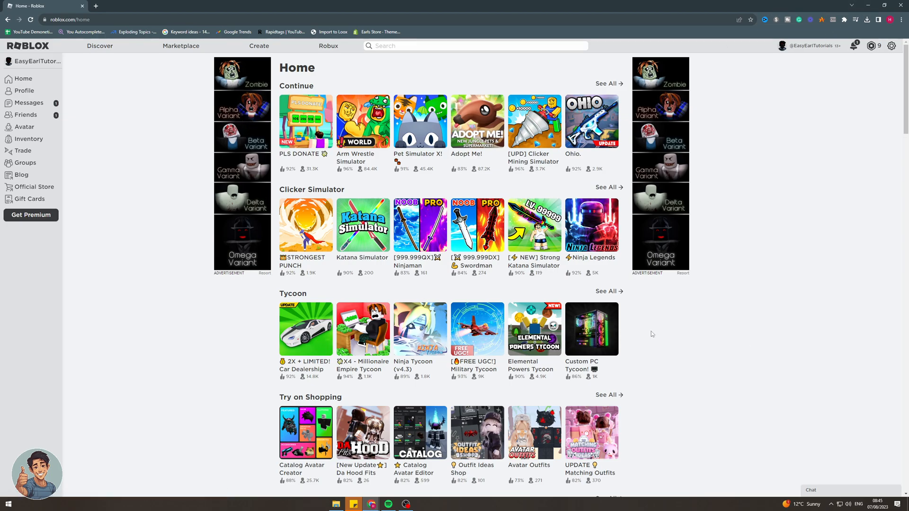
pyautogui.moveTo(666, 343)
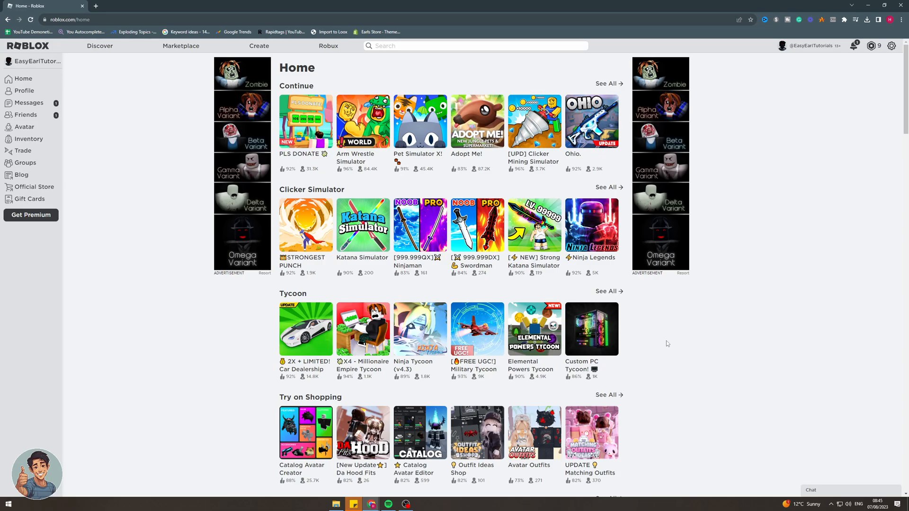
pyautogui.moveTo(259, 46)
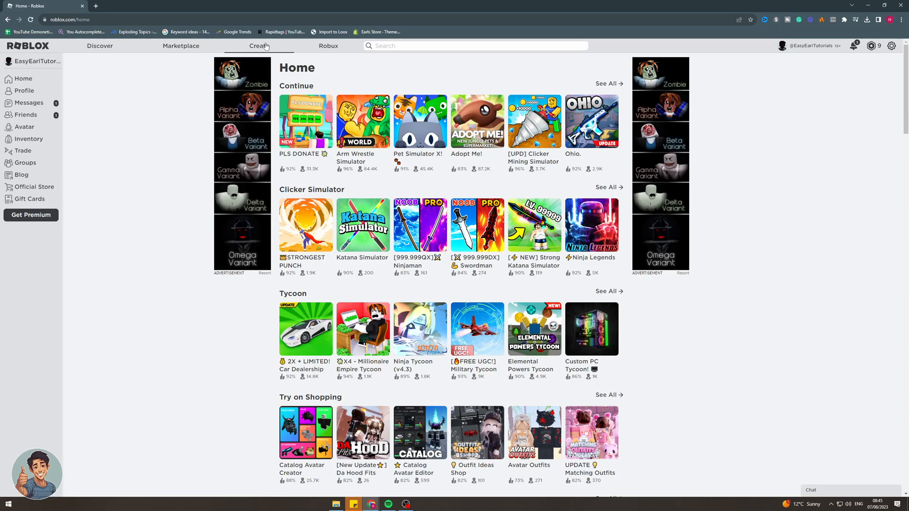
# Open the Creations list, let the browser launch Roblox Studio and dismiss the Download Studio prompt
pyautogui.click(258, 46)
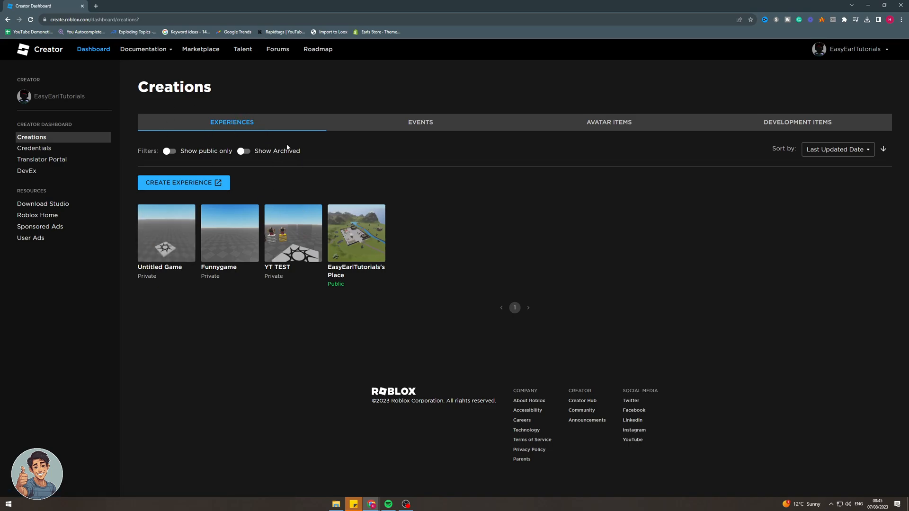
pyautogui.moveTo(114, 272)
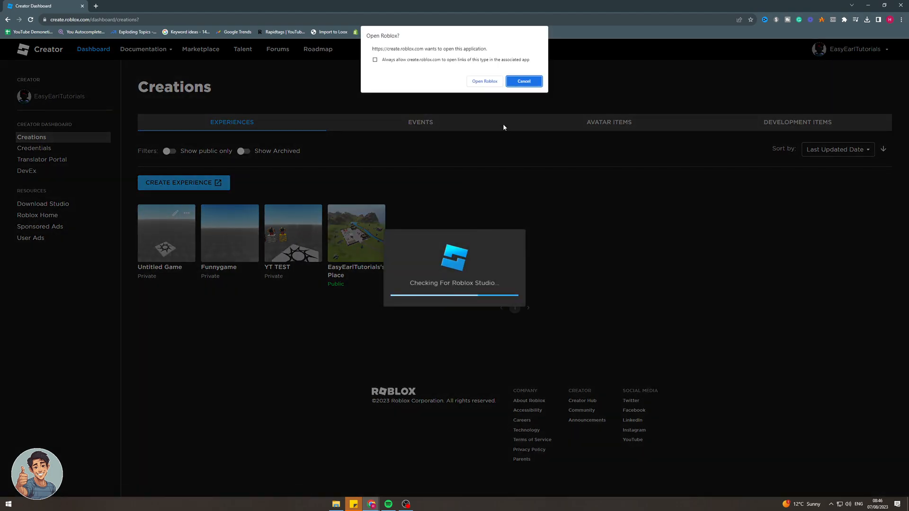
pyautogui.click(484, 81)
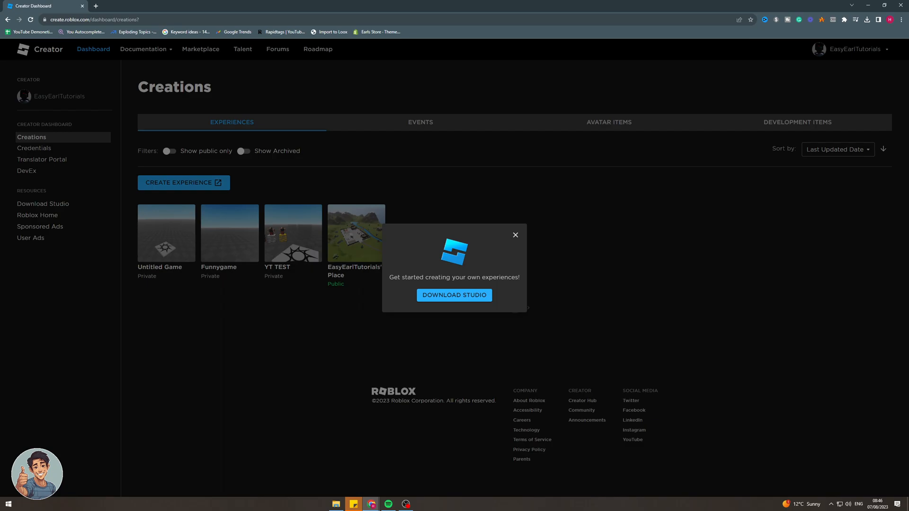
pyautogui.click(455, 295)
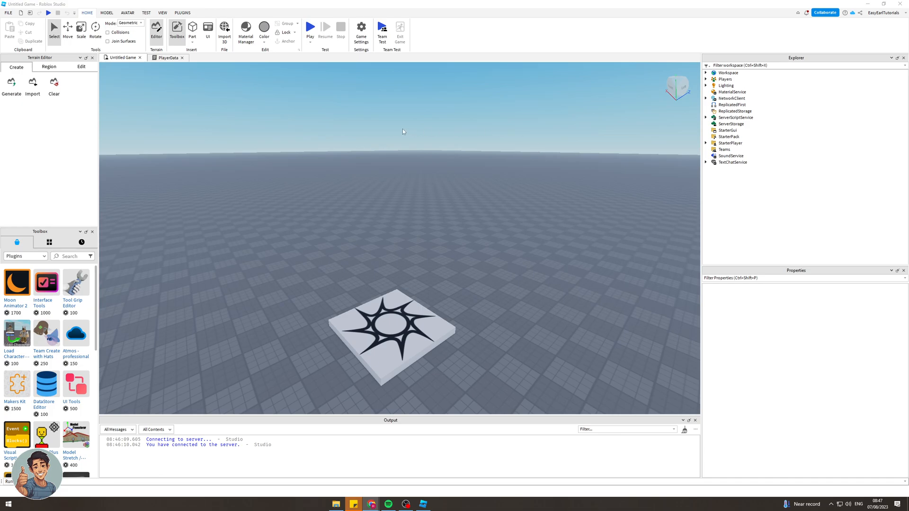
pyautogui.moveTo(602, 237)
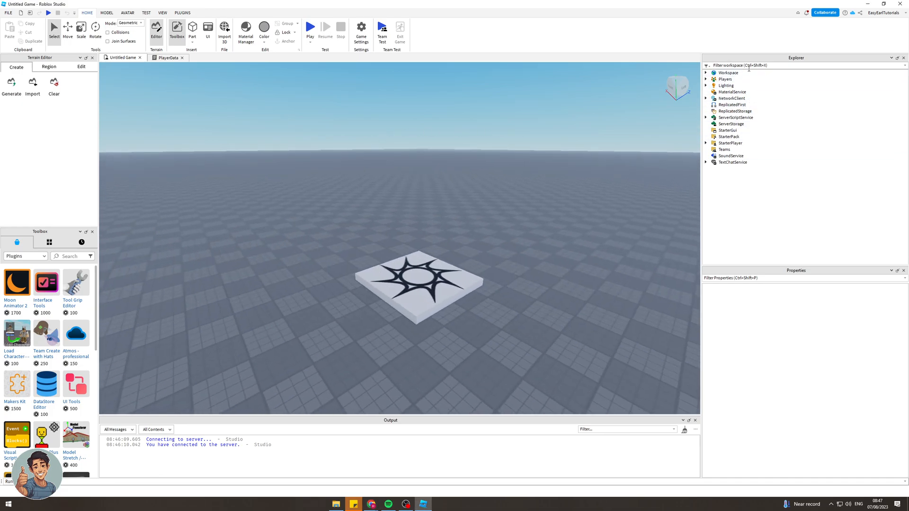
# Insert a Sound object into Workspace from the Explorer's insert list, searching 'sound'
pyautogui.click(725, 79)
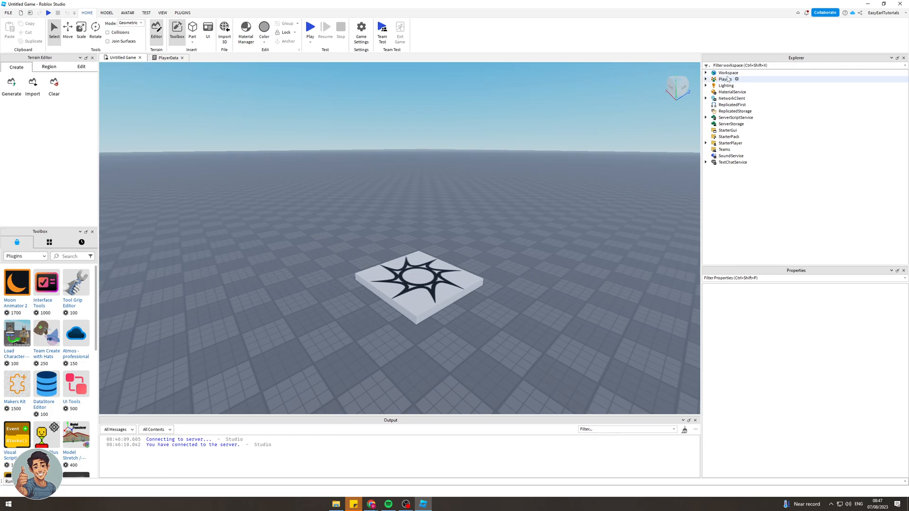
pyautogui.click(728, 72)
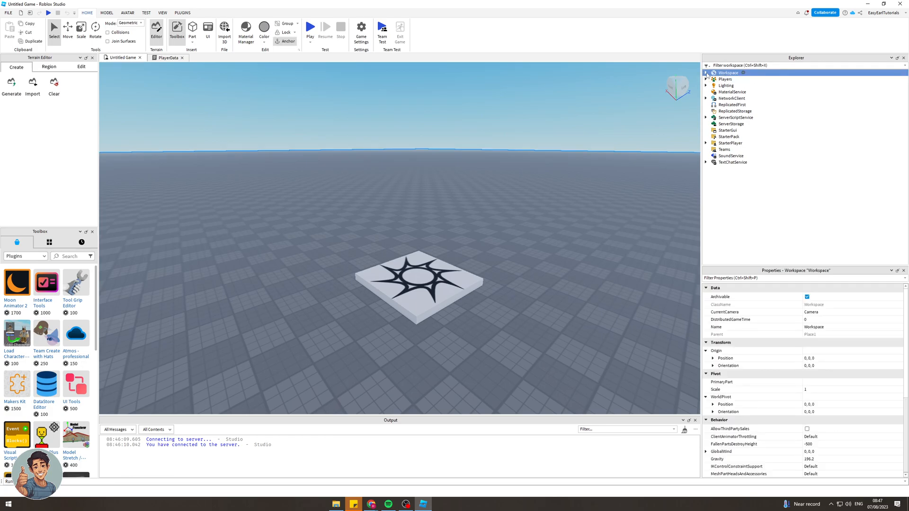
pyautogui.click(706, 72)
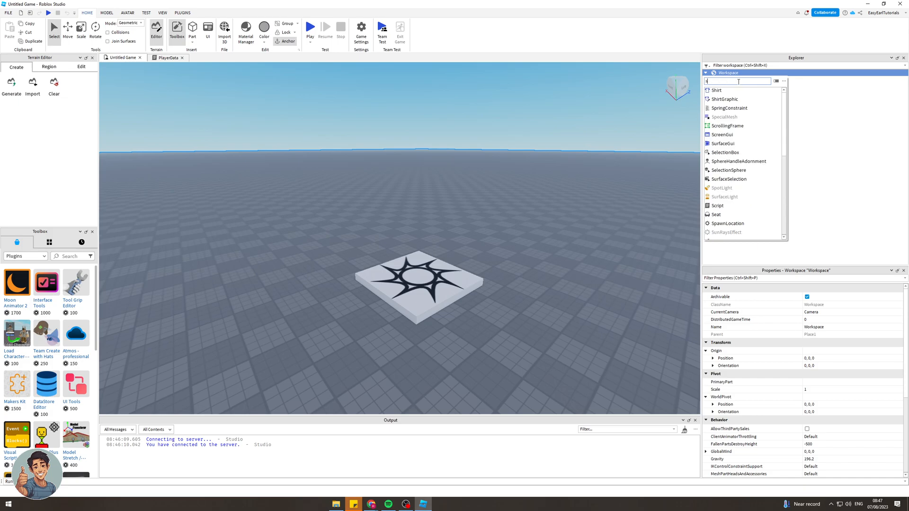
pyautogui.write('sound')
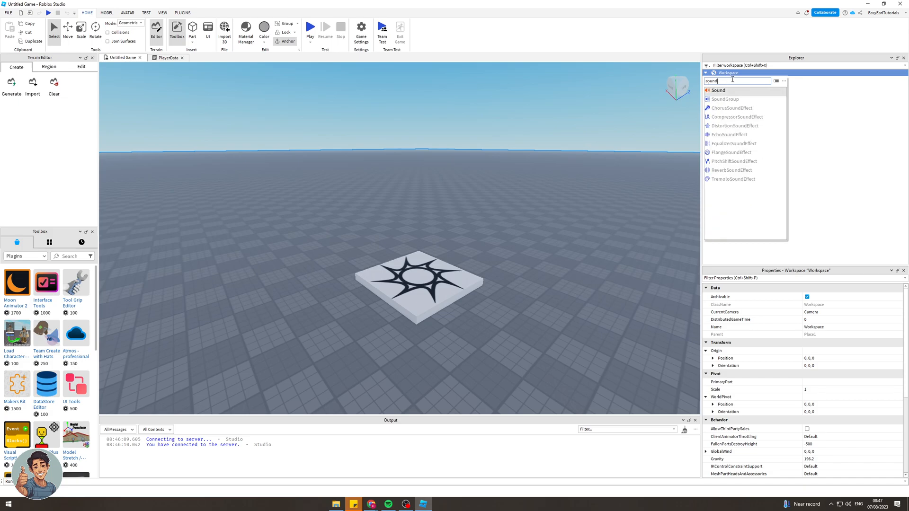
pyautogui.click(718, 90)
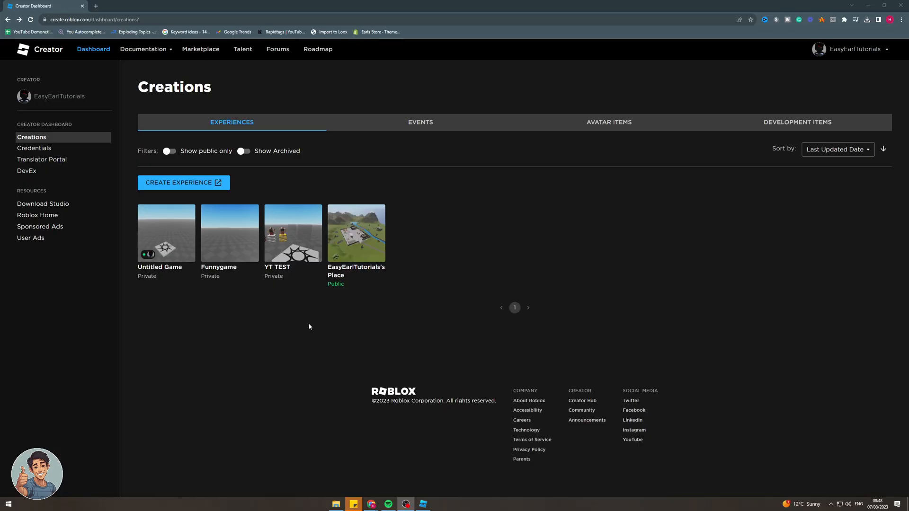
pyautogui.moveTo(73, 53)
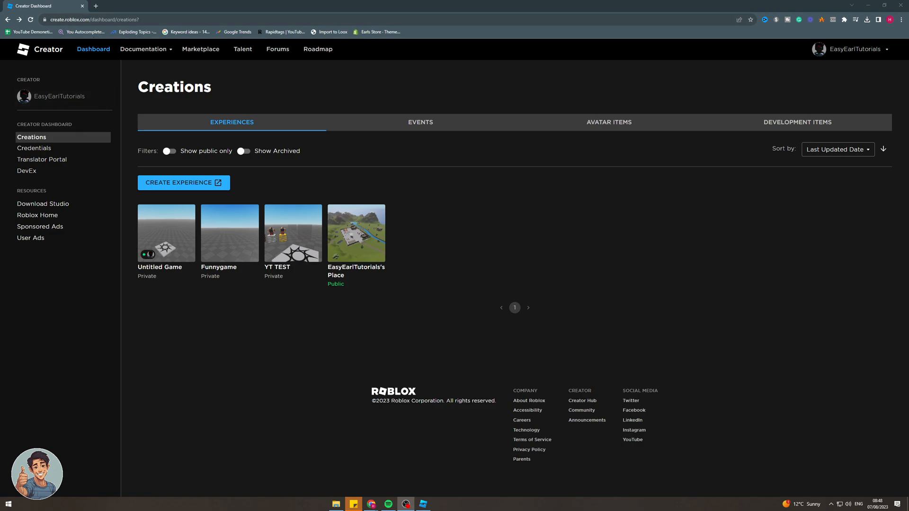
pyautogui.moveTo(184, 130)
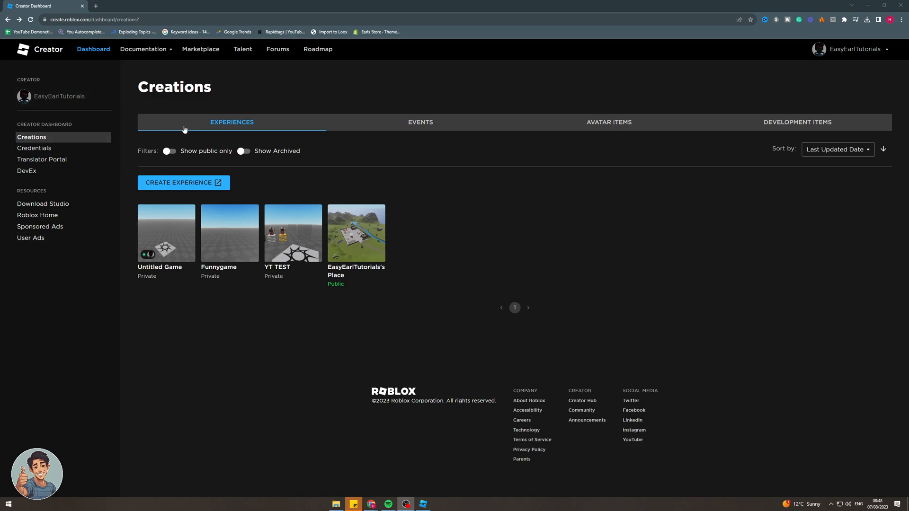
pyautogui.moveTo(179, 134)
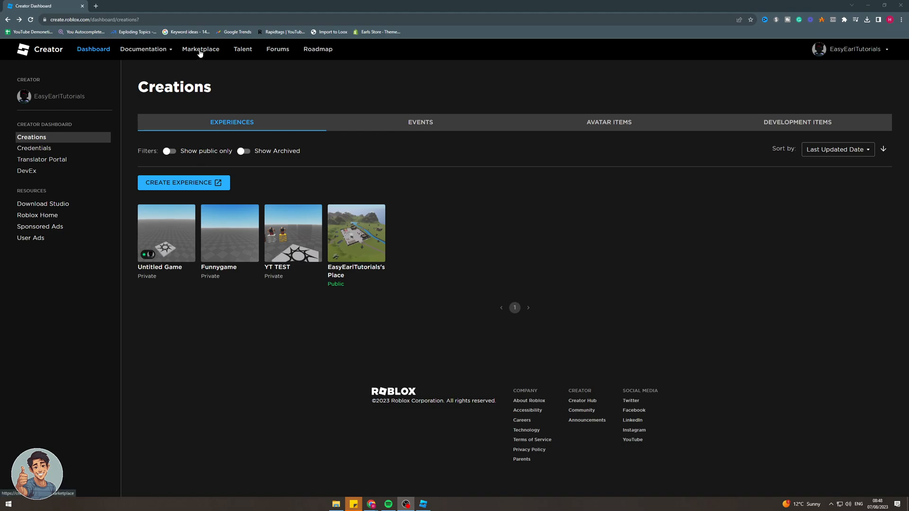
# Go to Creator Marketplace > Audio and scroll through the Browse Audio genres and tracks
pyautogui.click(201, 49)
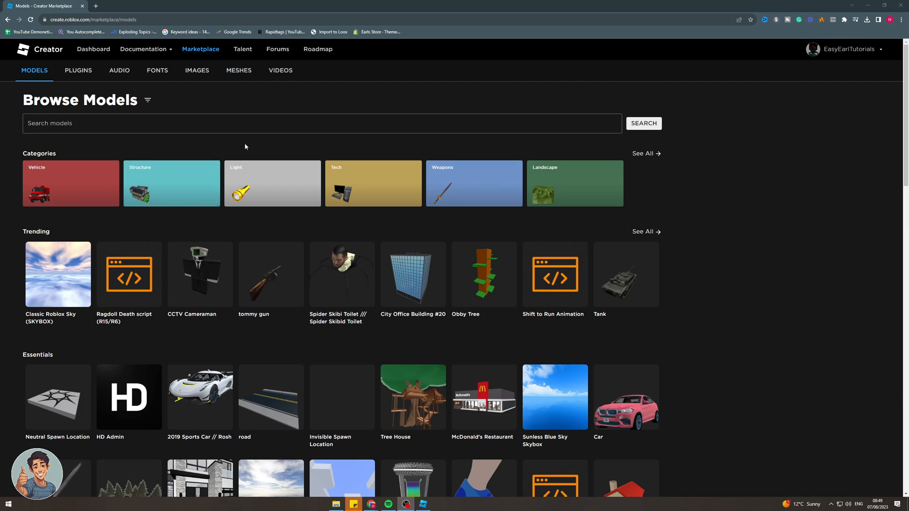
pyautogui.moveTo(237, 151)
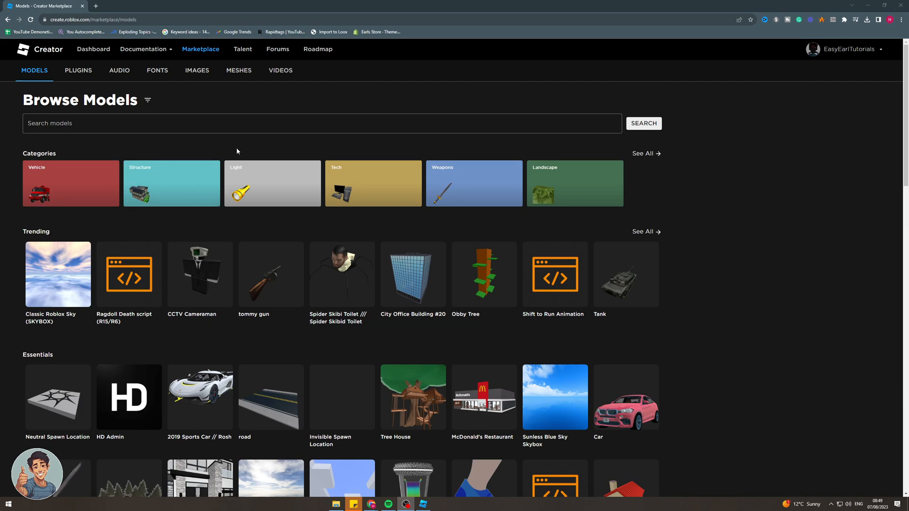
pyautogui.click(119, 70)
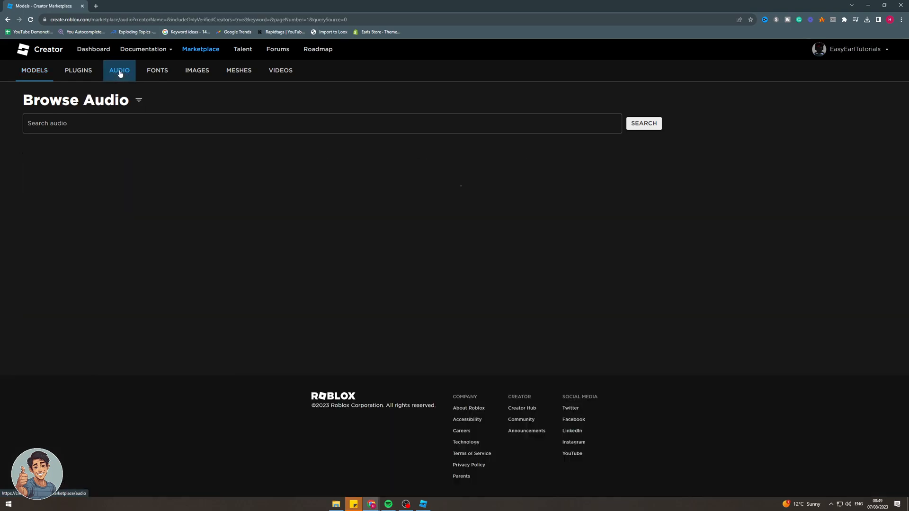
pyautogui.click(119, 70)
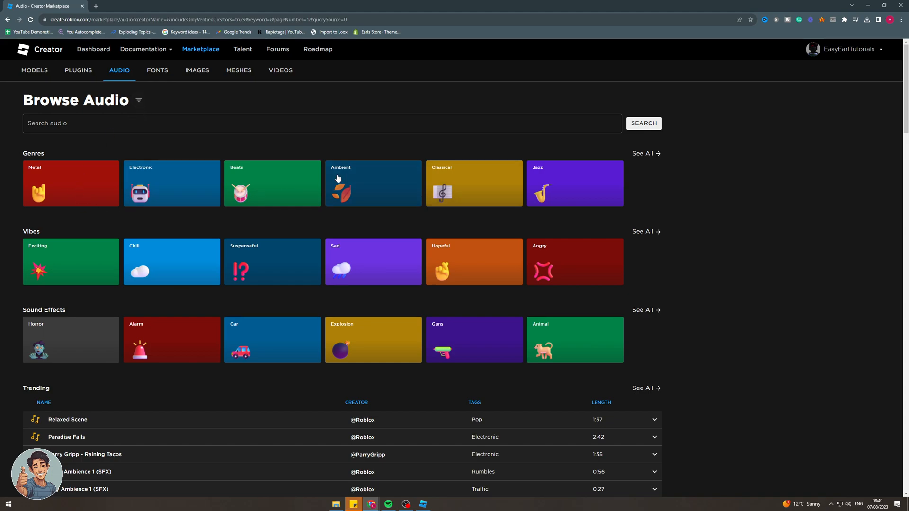
pyautogui.moveTo(78, 199)
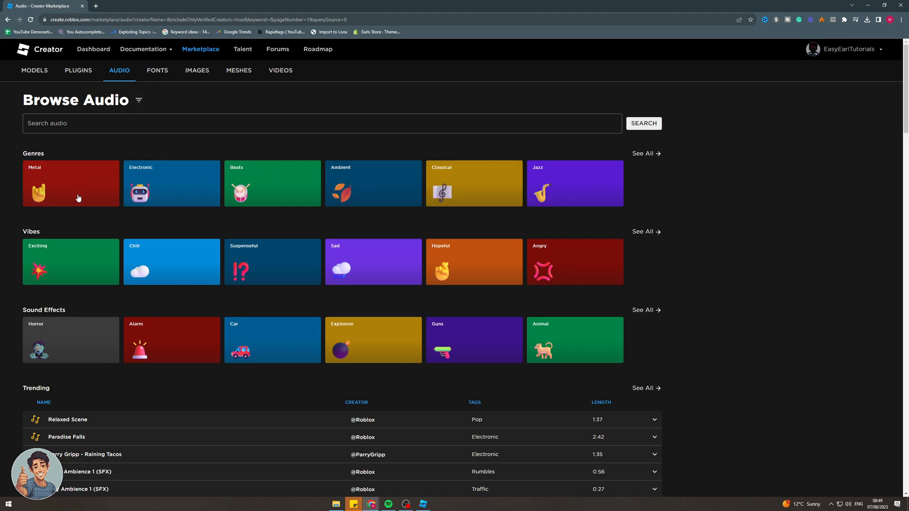
pyautogui.moveTo(499, 279)
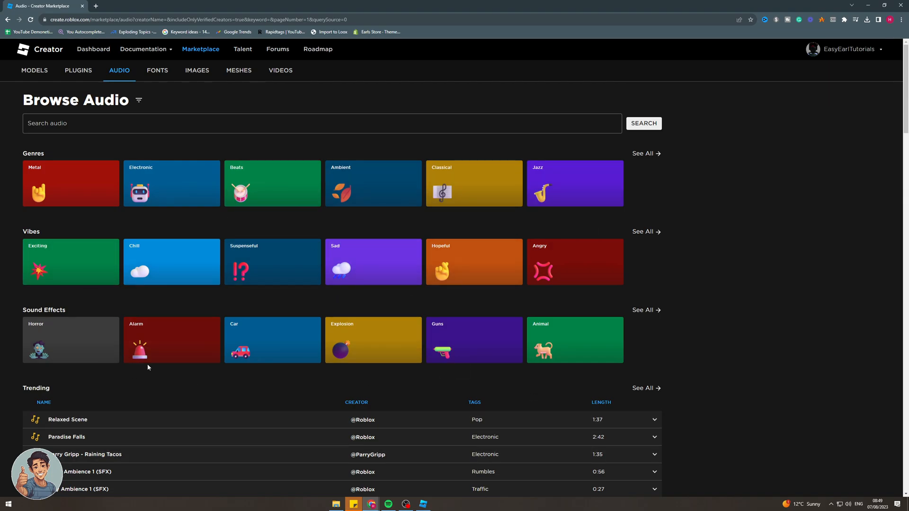
pyautogui.scroll(-3)
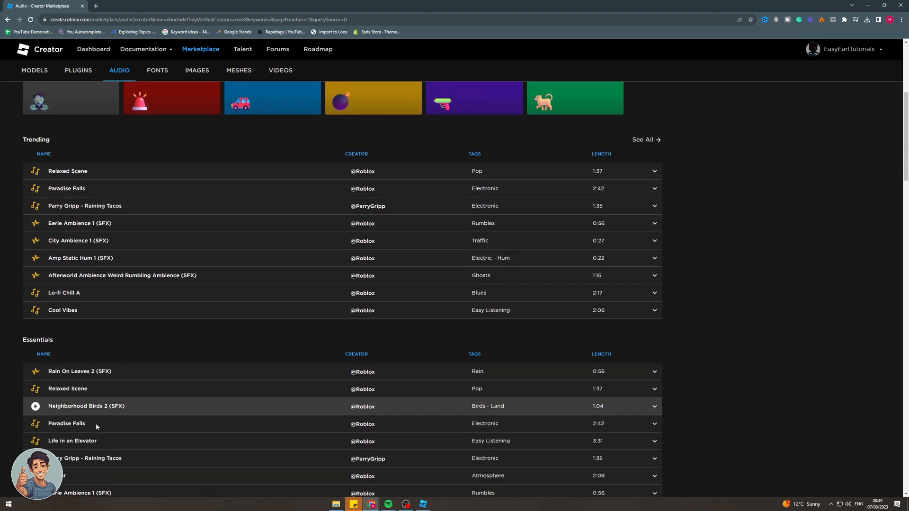
pyautogui.scroll(3)
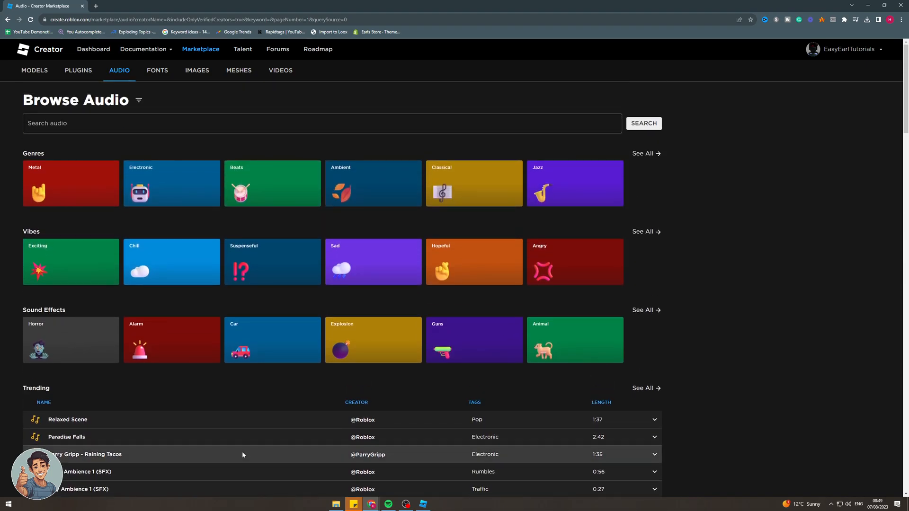
pyautogui.moveTo(256, 436)
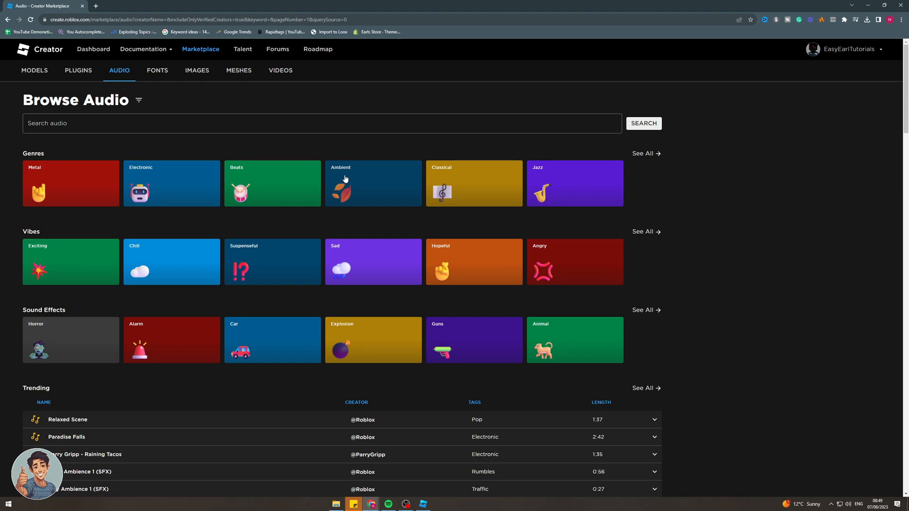
# Browse the Ambient genre and get The Magical Forest into the account's inventory
pyautogui.click(373, 184)
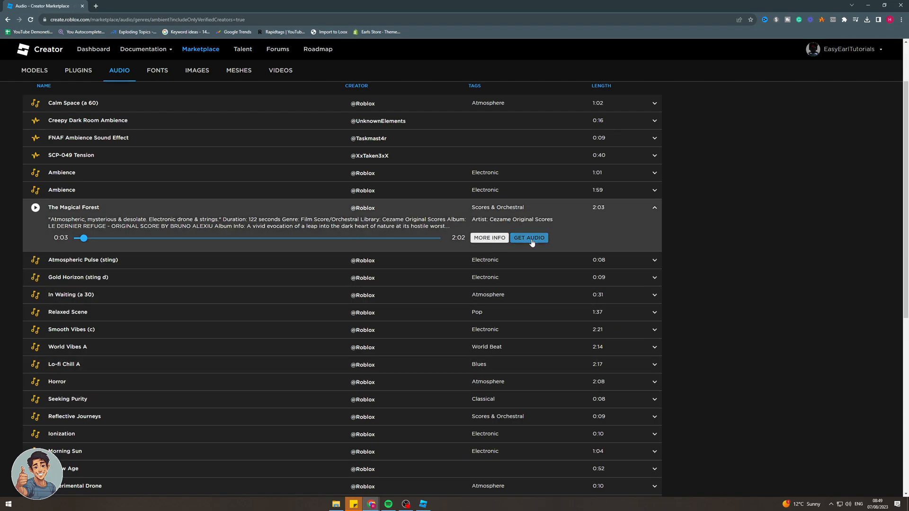
pyautogui.click(528, 238)
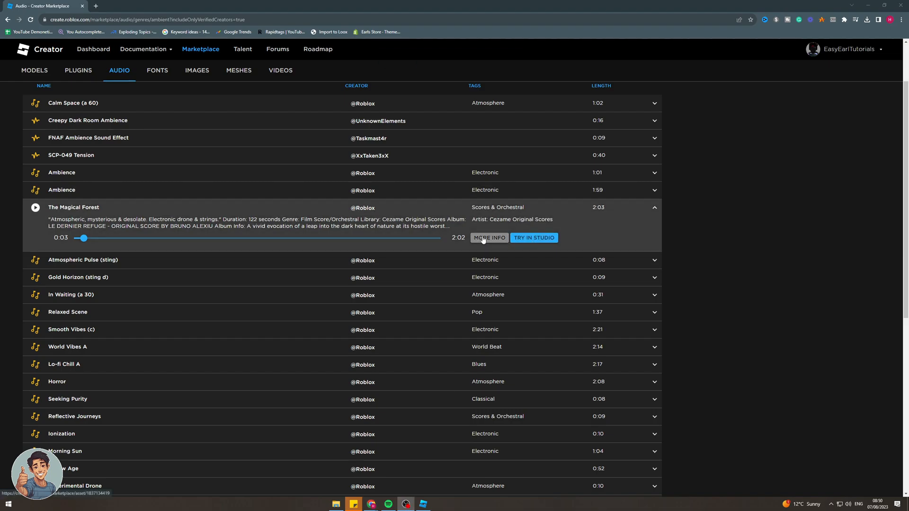
# View The Magical Forest's details page and copy its numeric asset ID from the address bar
pyautogui.click(489, 237)
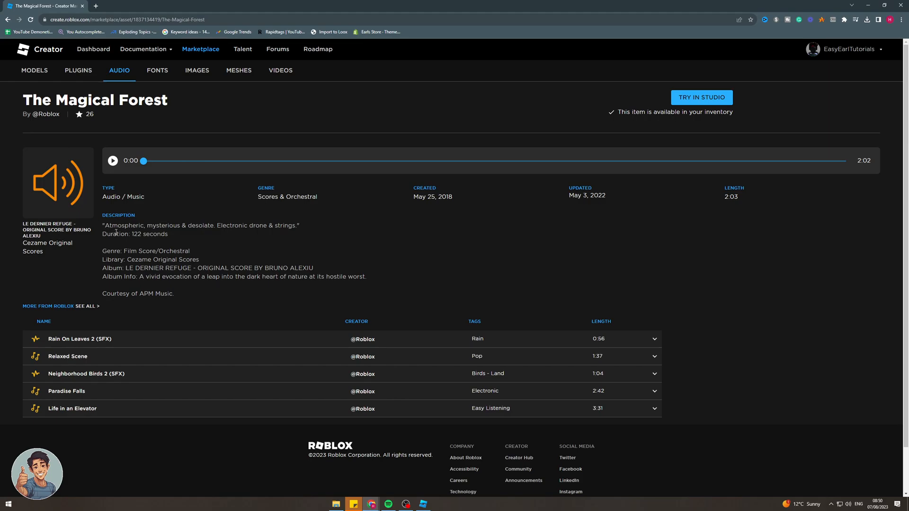
pyautogui.moveTo(161, 62)
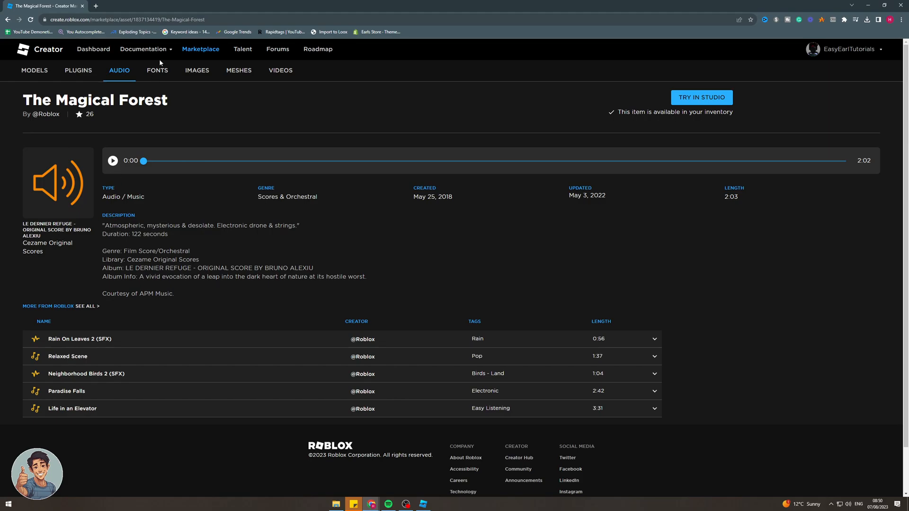
pyautogui.moveTo(138, 11)
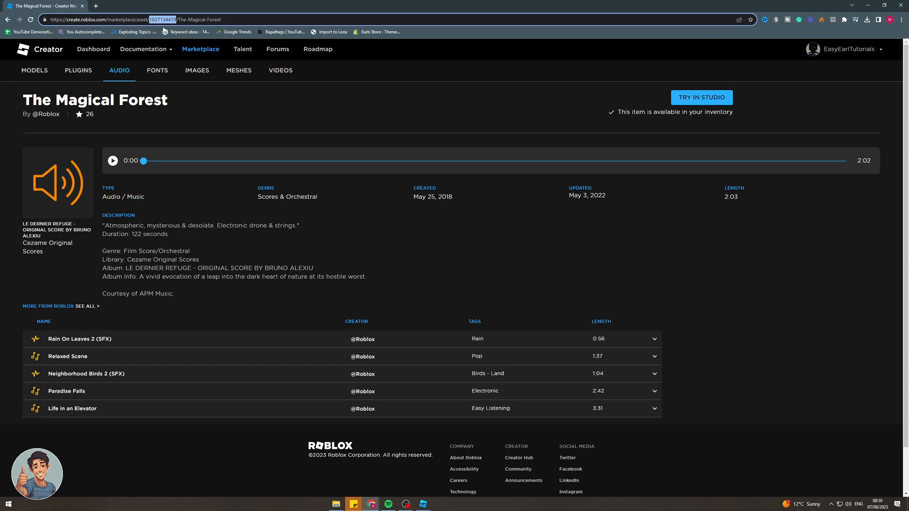
pyautogui.rightClick(163, 19)
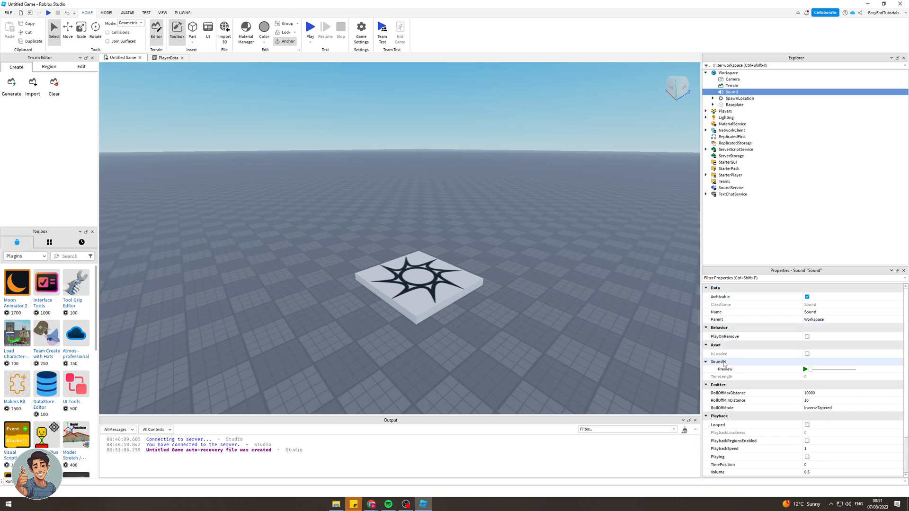
pyautogui.click(748, 361)
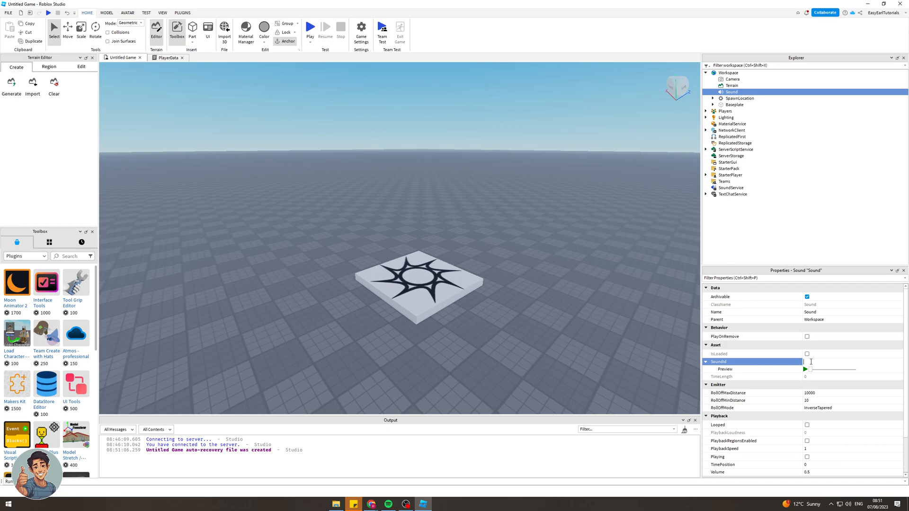
pyautogui.write('rbxassetid://1851134419')
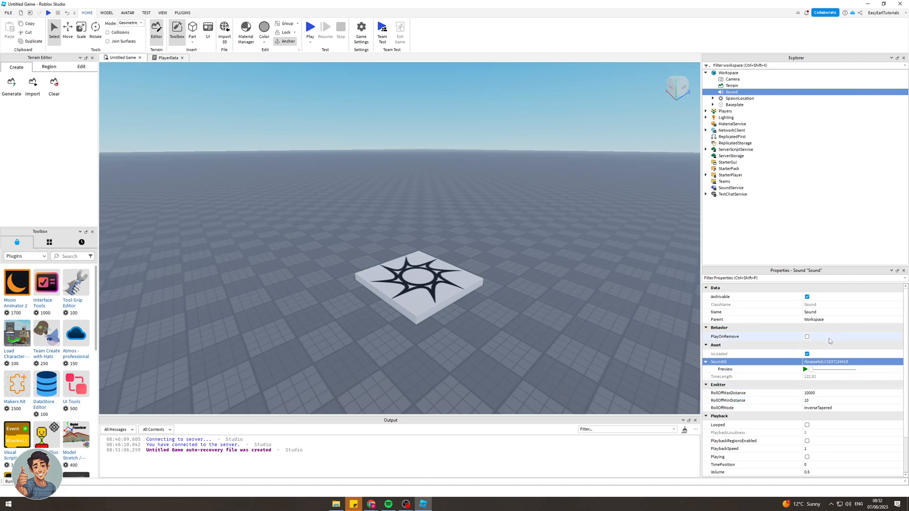
# Tick the Looped property of the Workspace Sound under Playback
pyautogui.scroll(-3)
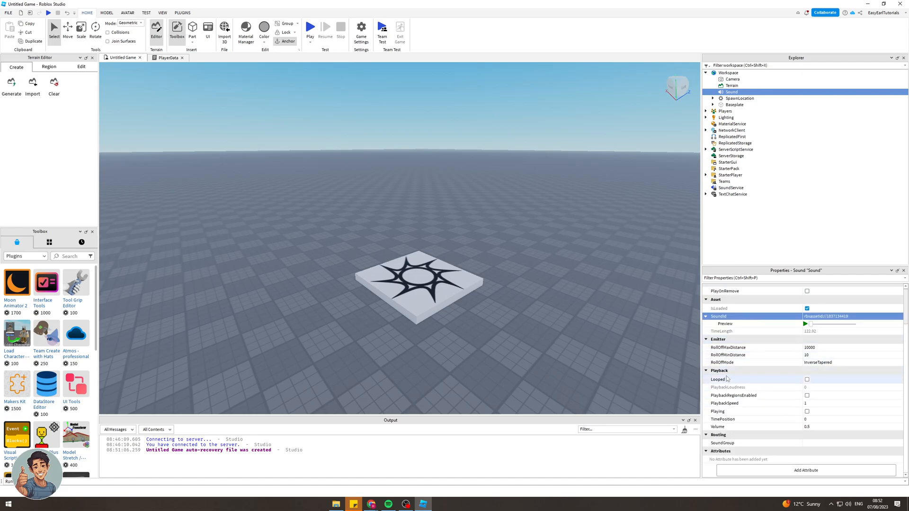
pyautogui.click(806, 379)
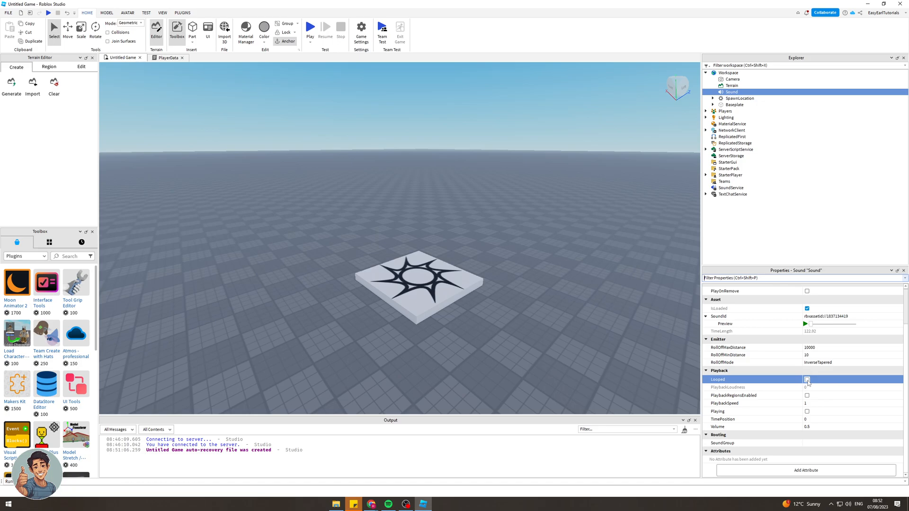
pyautogui.click(806, 379)
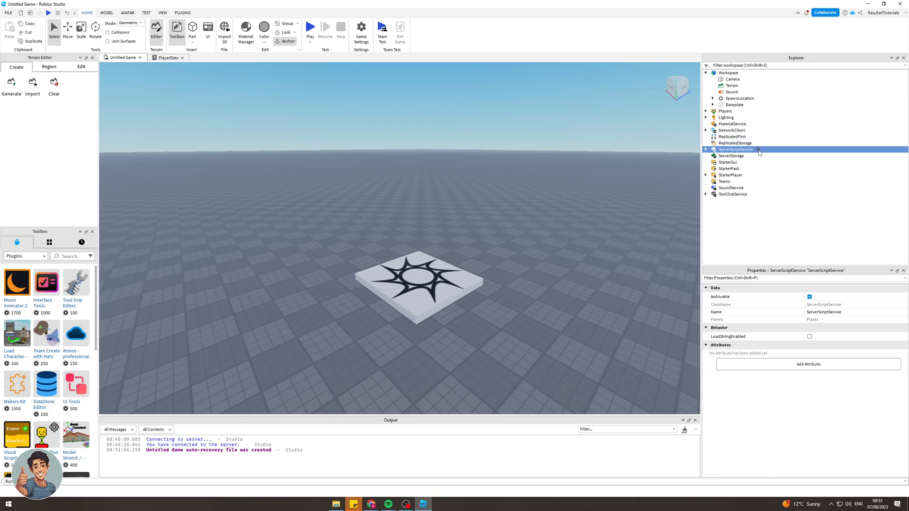
# Create a new Script under ServerScriptService
pyautogui.click(758, 150)
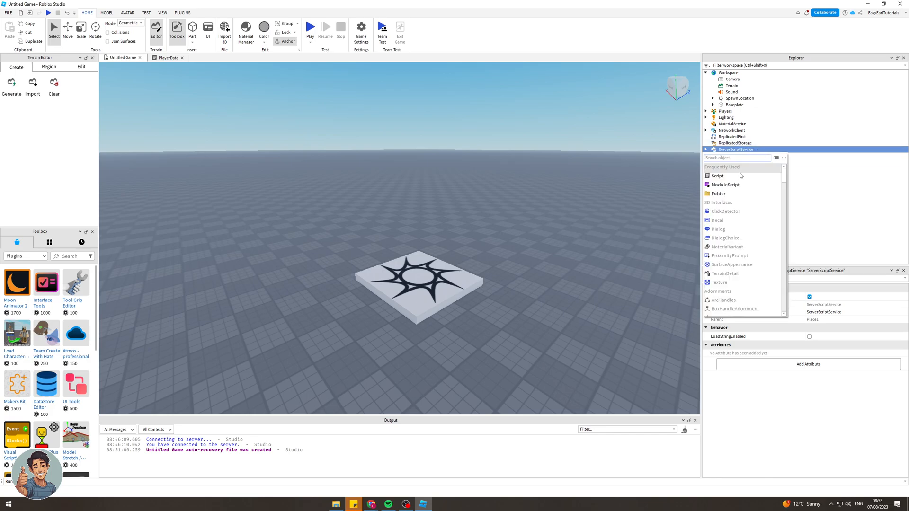
pyautogui.click(718, 176)
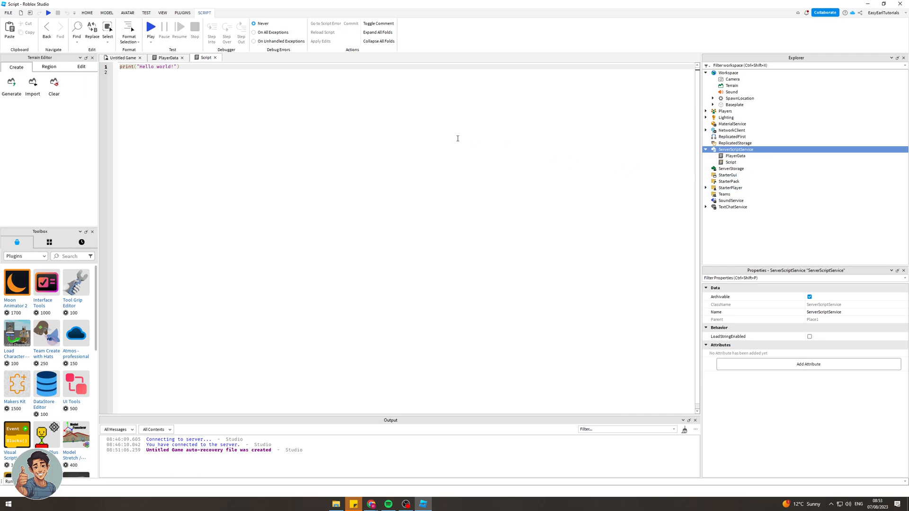
pyautogui.moveTo(256, 141)
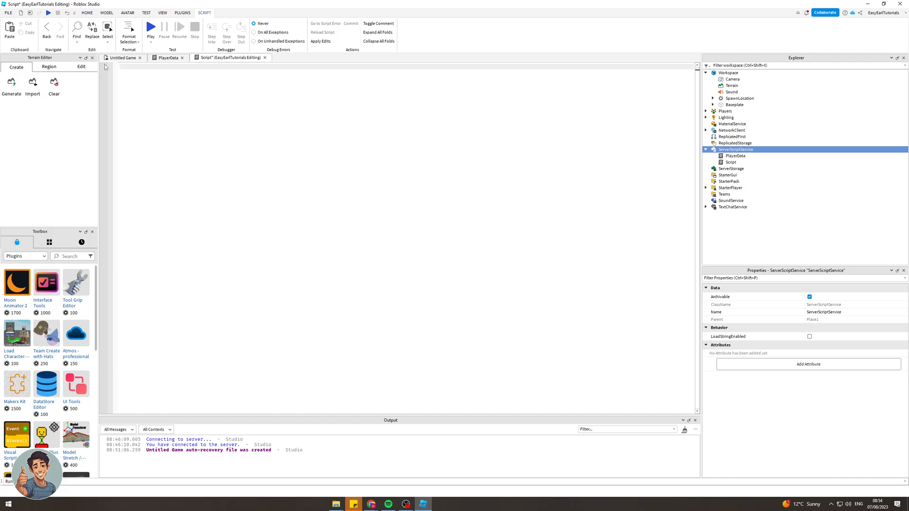
# Replace the default line with game.Workspace.Sound:Play()
pyautogui.write('game.')
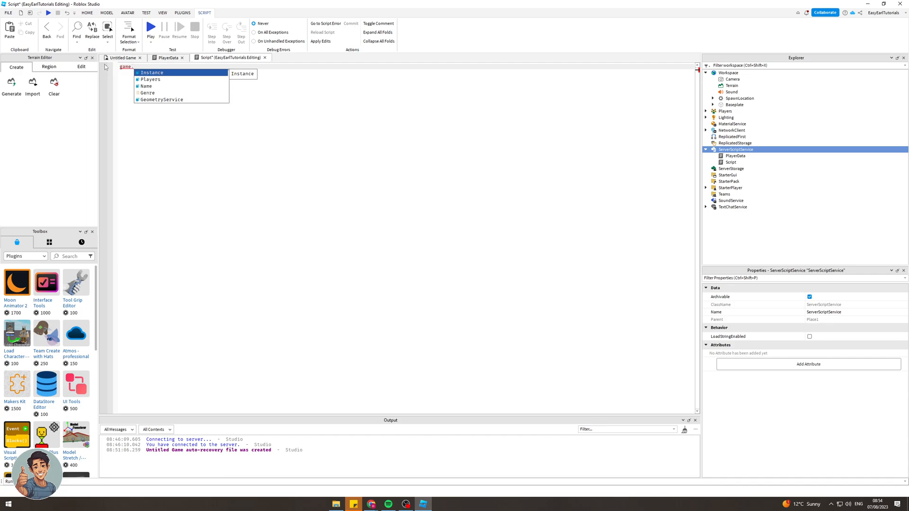
pyautogui.write('Workspace')
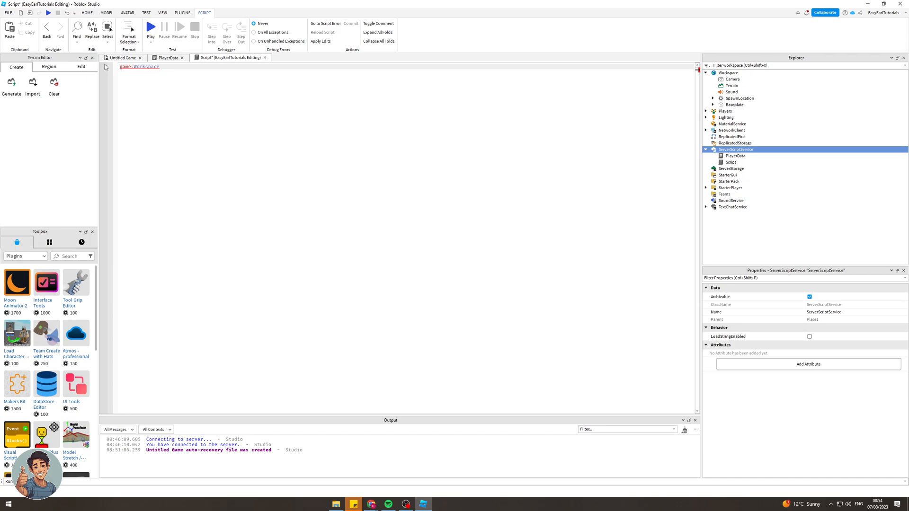
pyautogui.write('.Sound')
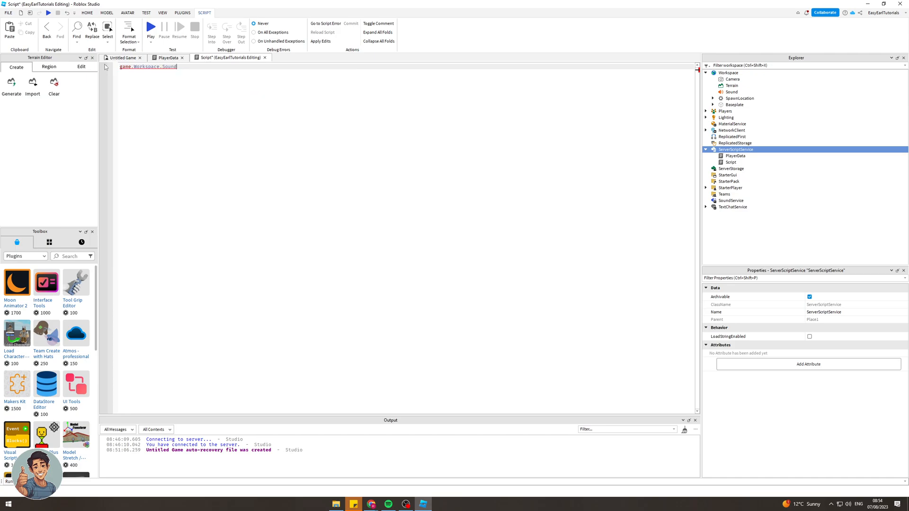
pyautogui.write('Play')
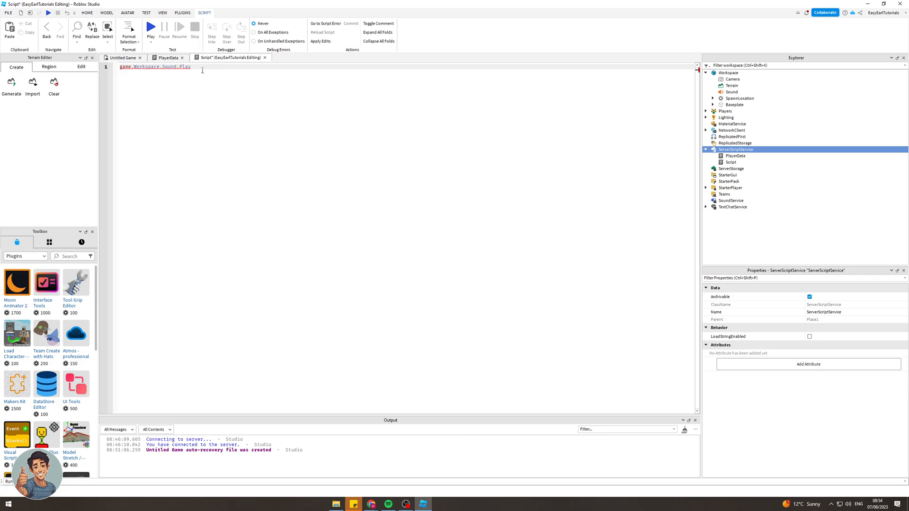
pyautogui.write(':')
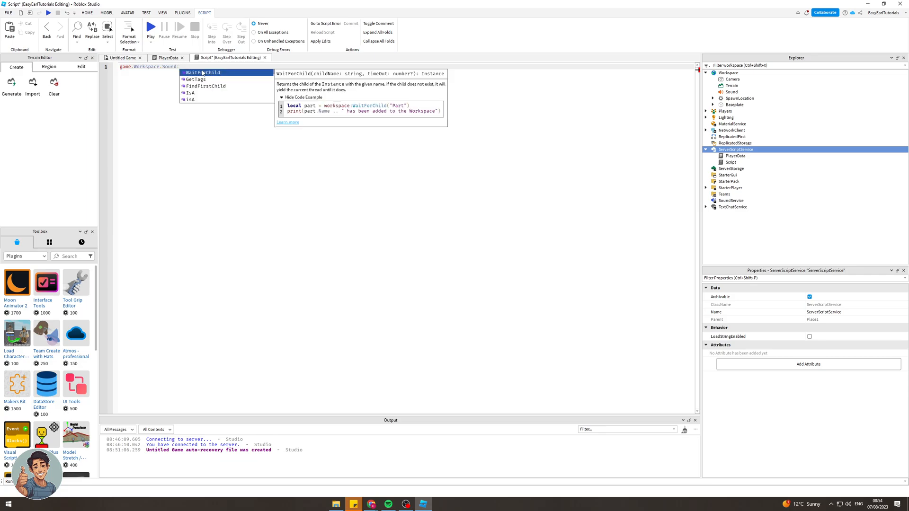
pyautogui.write('Play(')
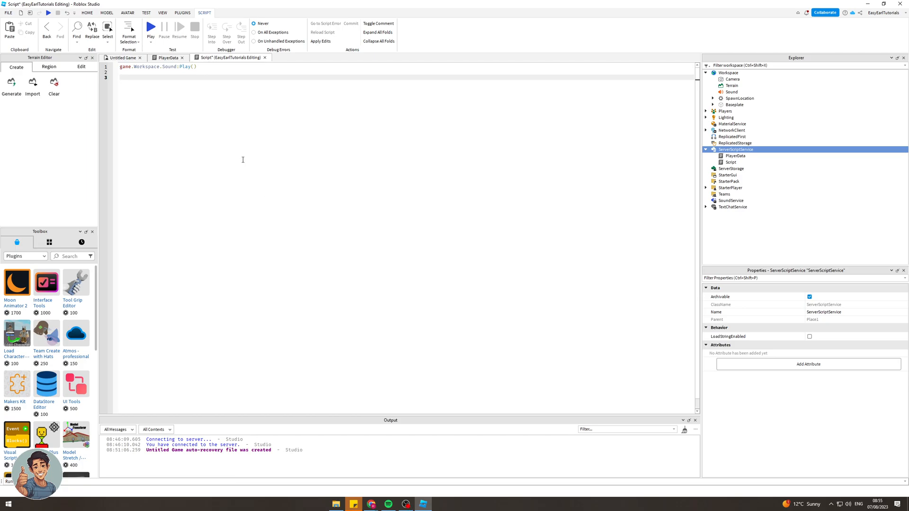
# Start a Play test session so the looping track plays in the loaded world
pyautogui.click(165, 57)
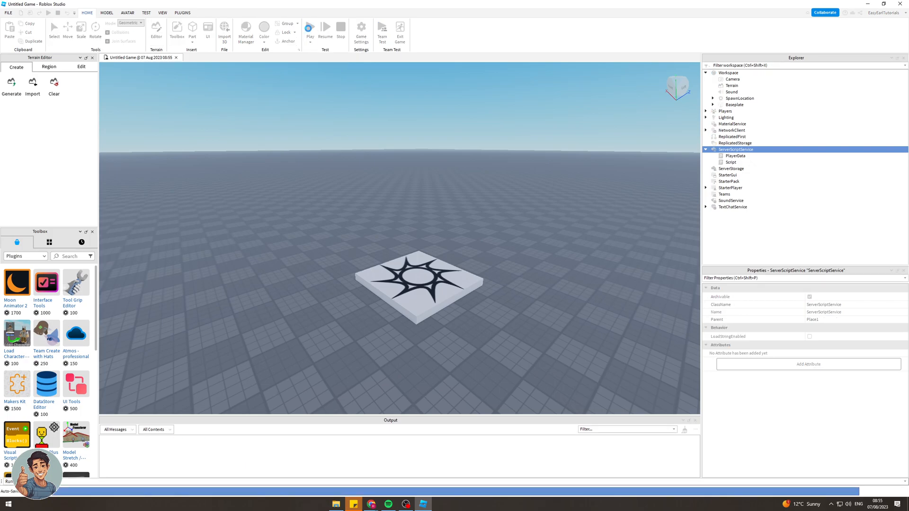
pyautogui.click(310, 28)
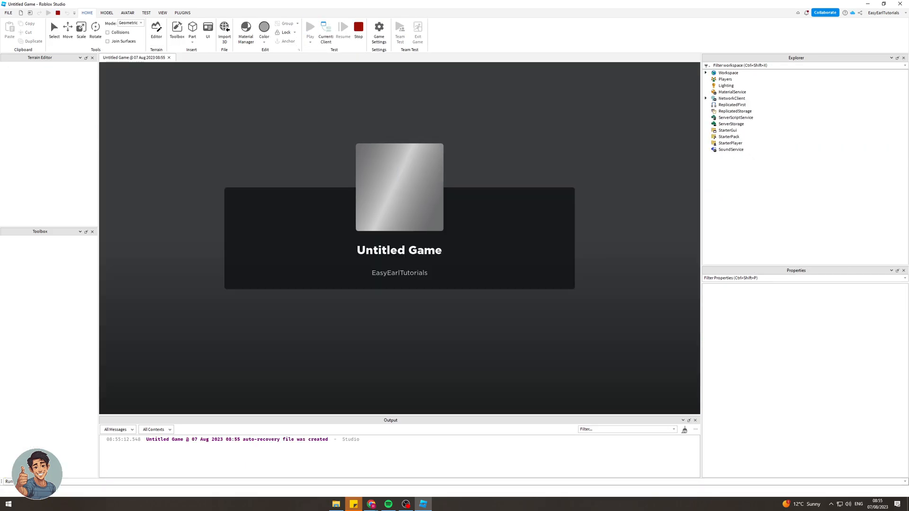
pyautogui.click(310, 27)
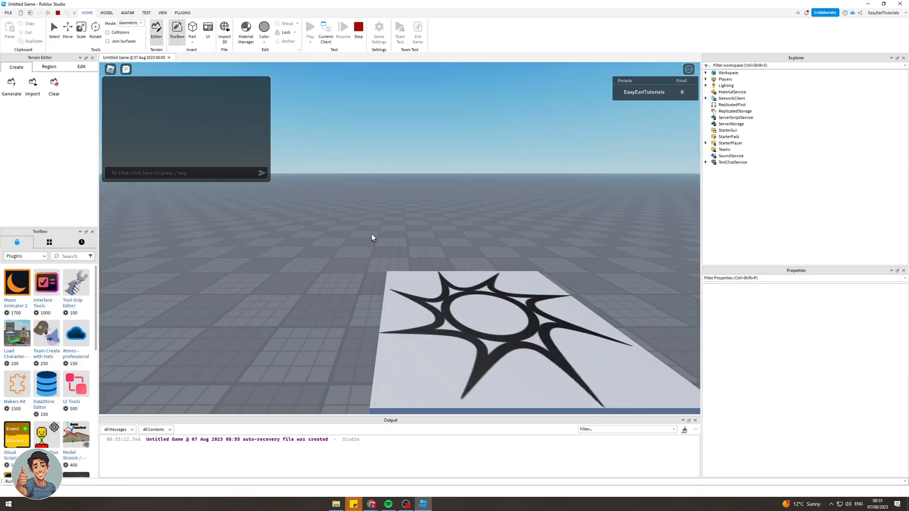